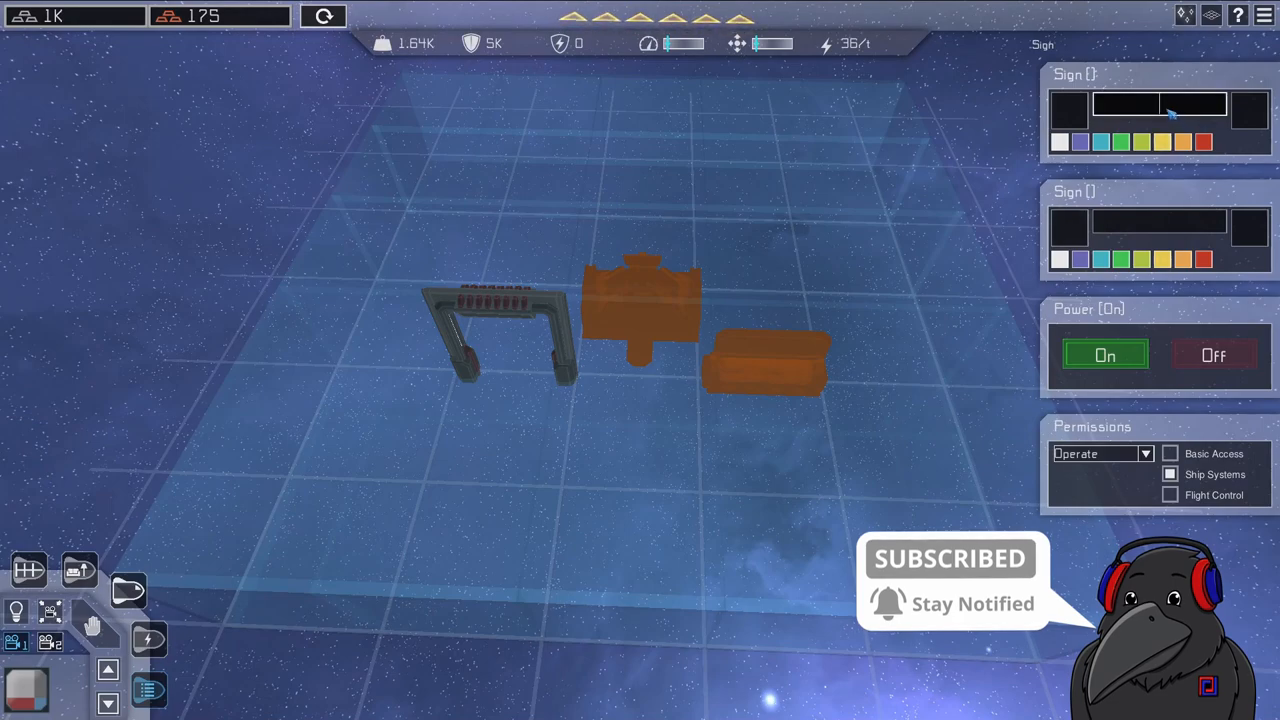
- Enter 'Front' as the sign's front text and 'Back' as its rear text, applying each
{"action": "type", "text": "Front"}
{"action": "left_click", "coordinate": [1159, 221]}
{"action": "type", "text": "Back"}
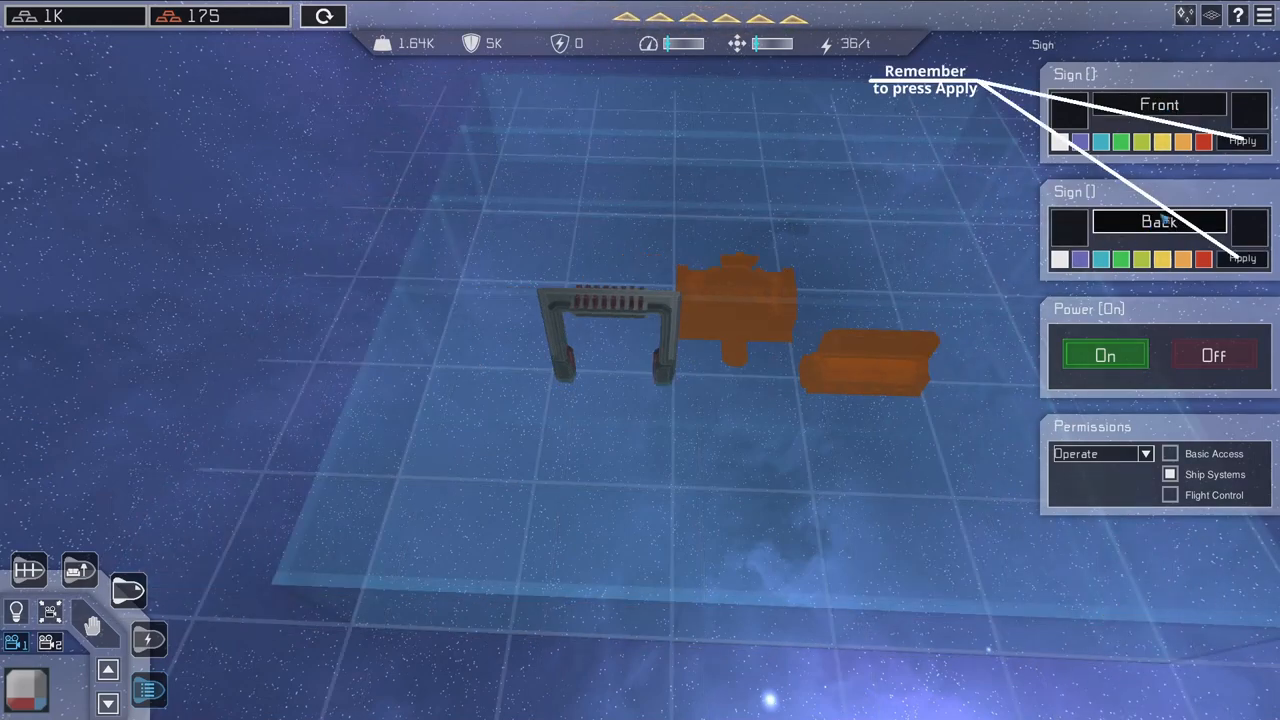
{"action": "left_click", "coordinate": [1240, 258]}
{"action": "type", "text": "Fr"}
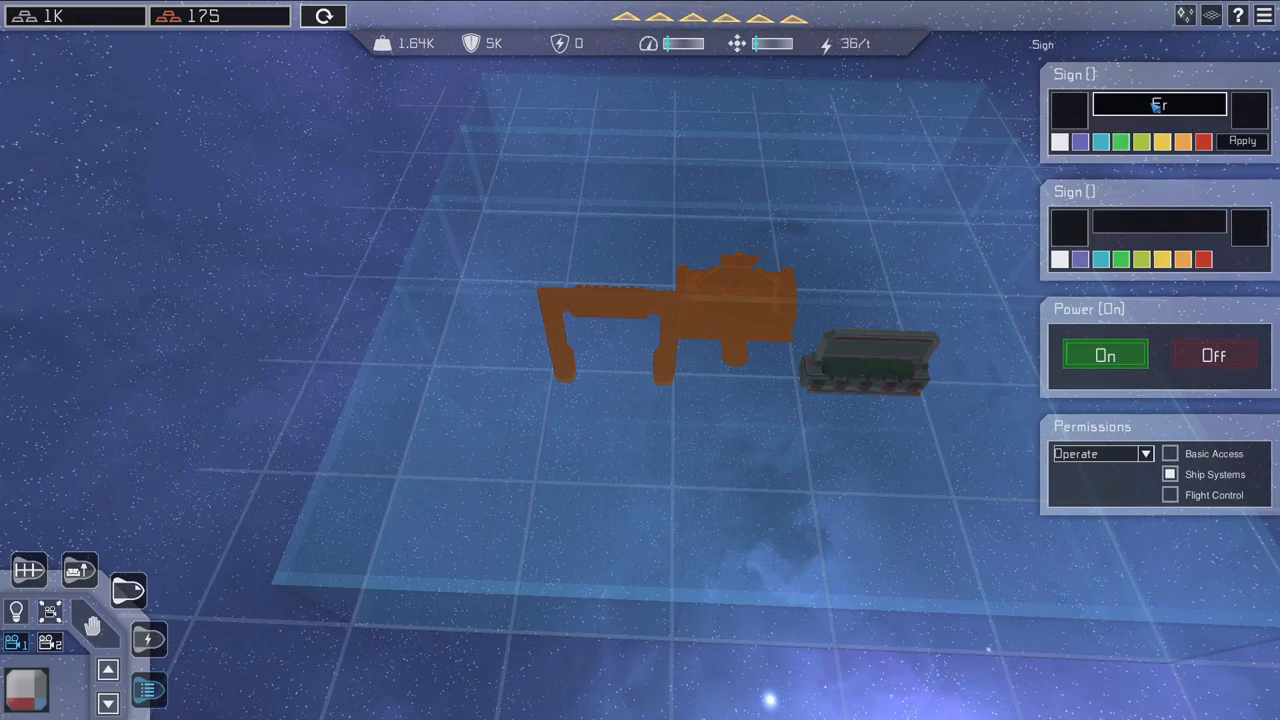
{"action": "left_click", "coordinate": [1239, 141]}
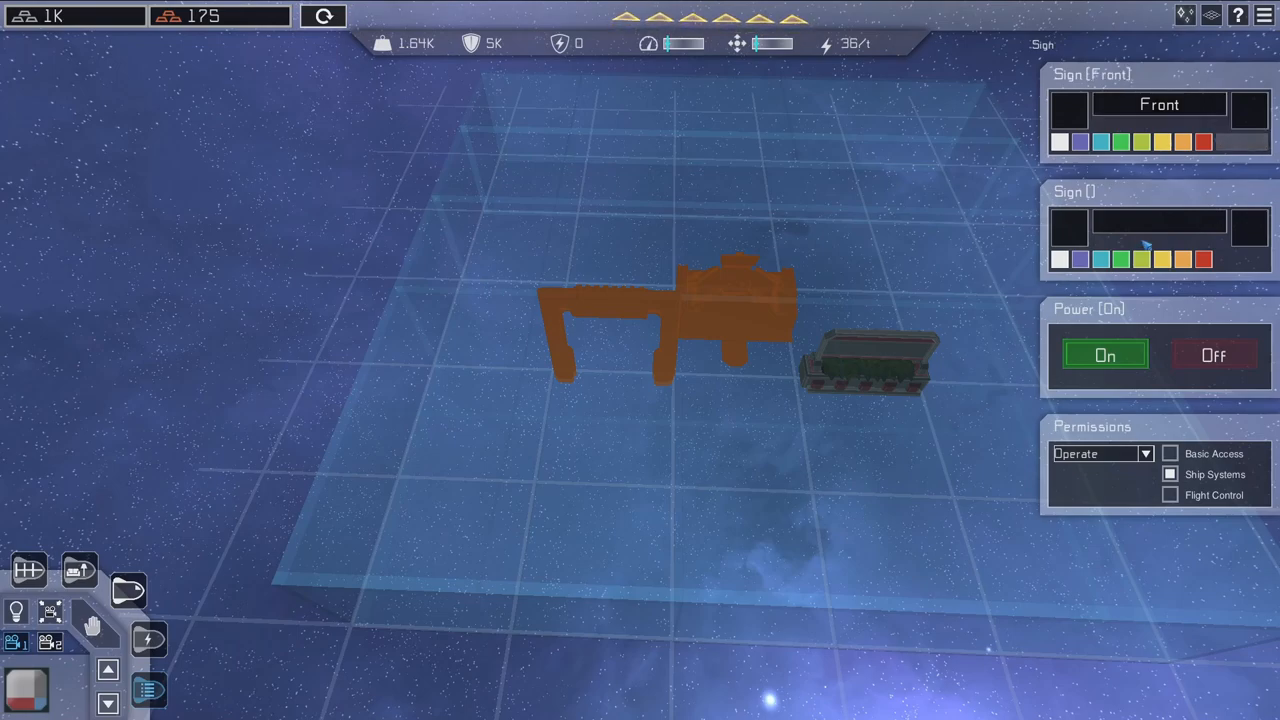
{"action": "type", "text": "Back"}
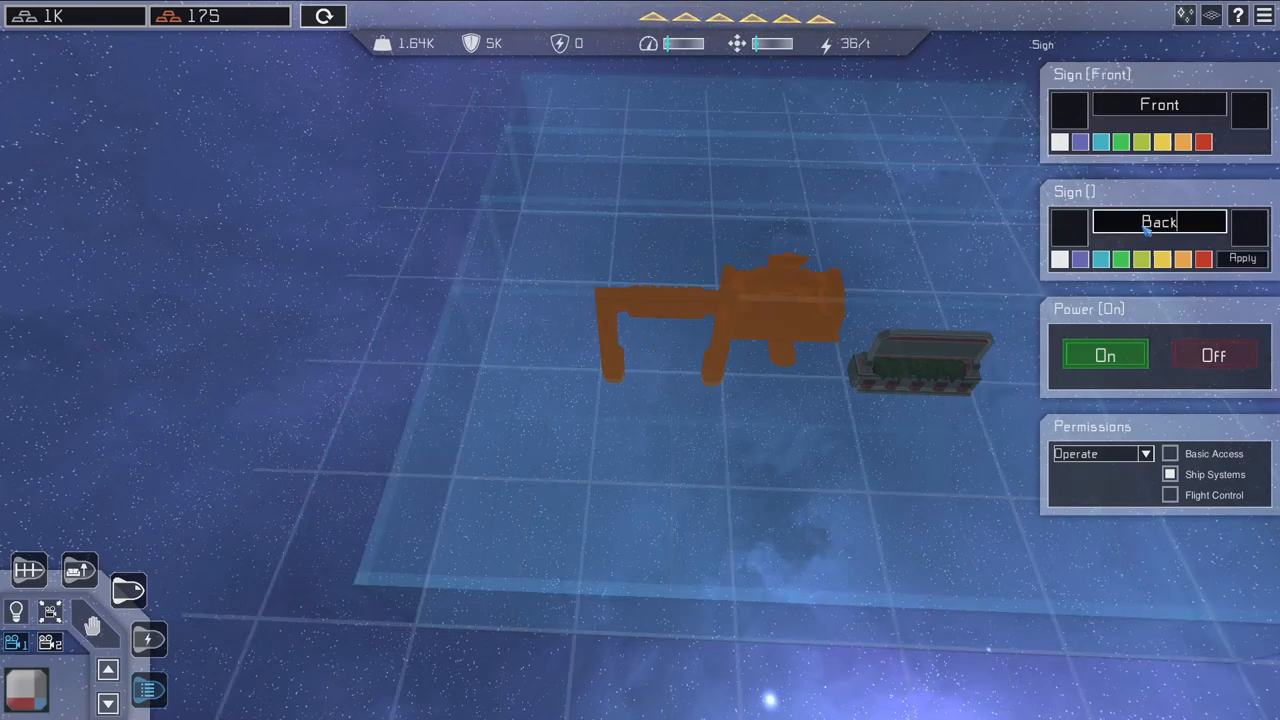
{"action": "left_click", "coordinate": [1243, 259]}
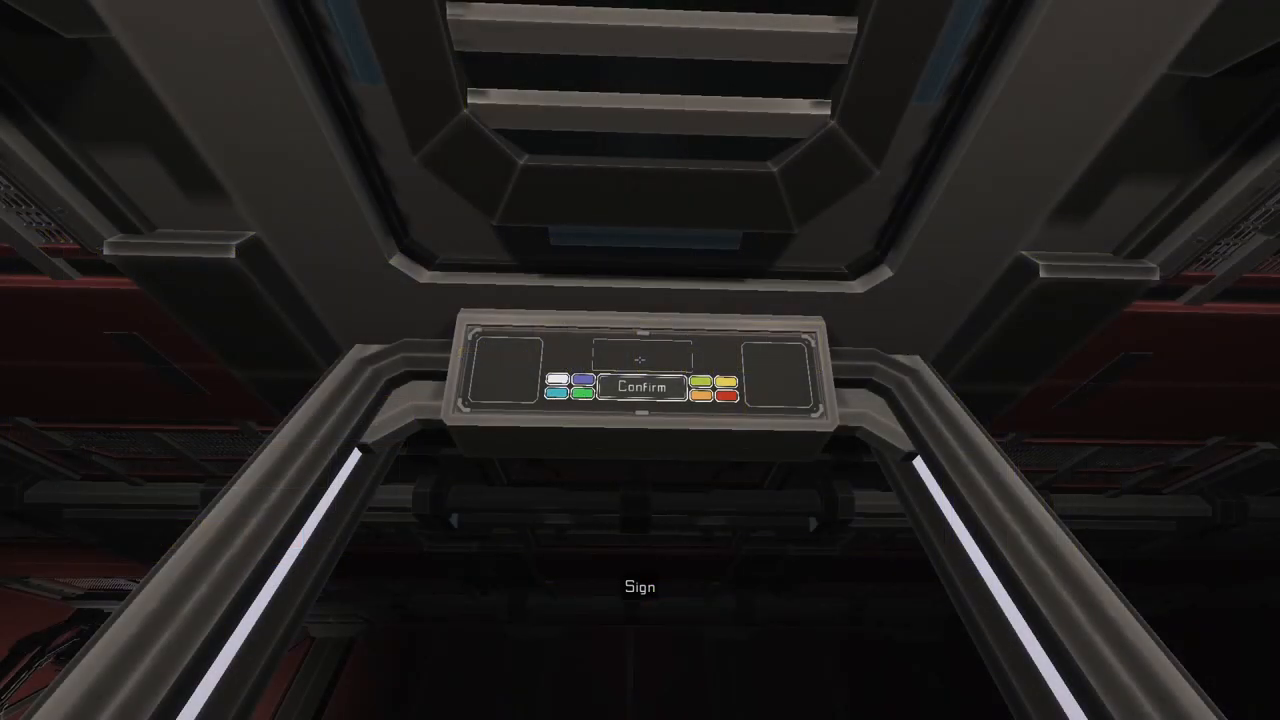
- Set the doorway sign text to 'Hallway' with red arrows and confirm
{"action": "type", "text": "Hallway"}
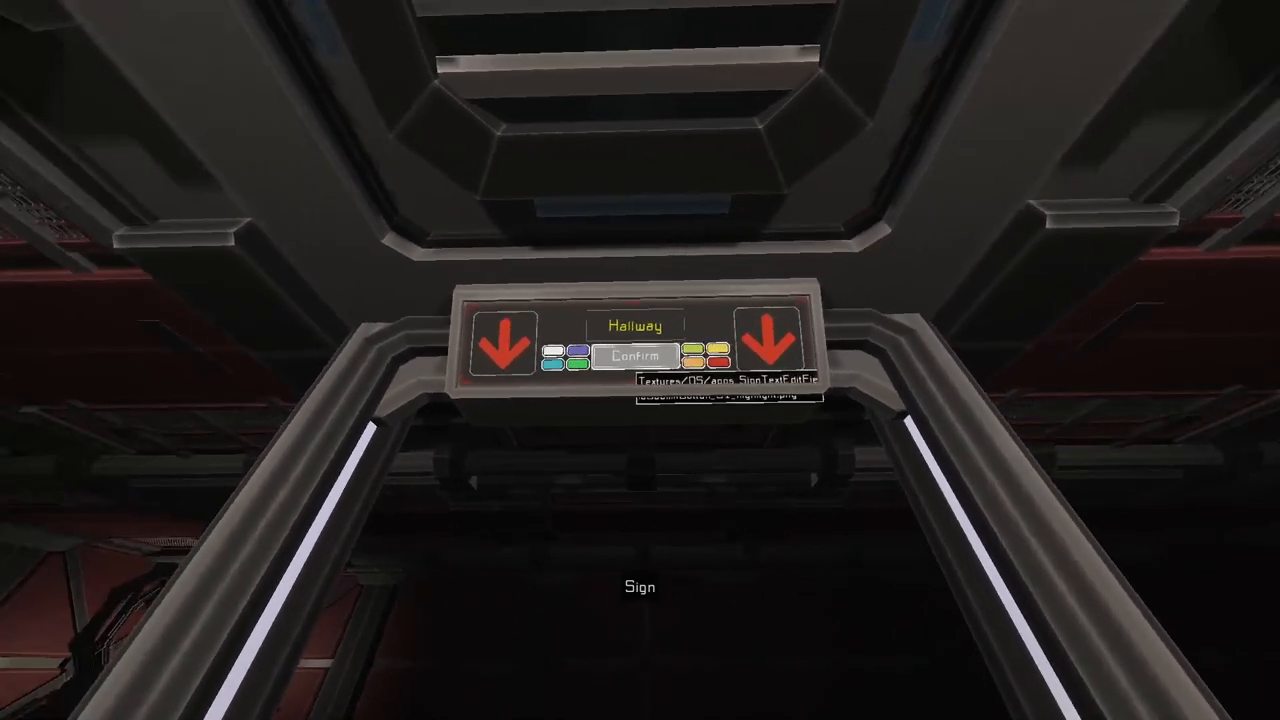
{"action": "left_click", "coordinate": [634, 356]}
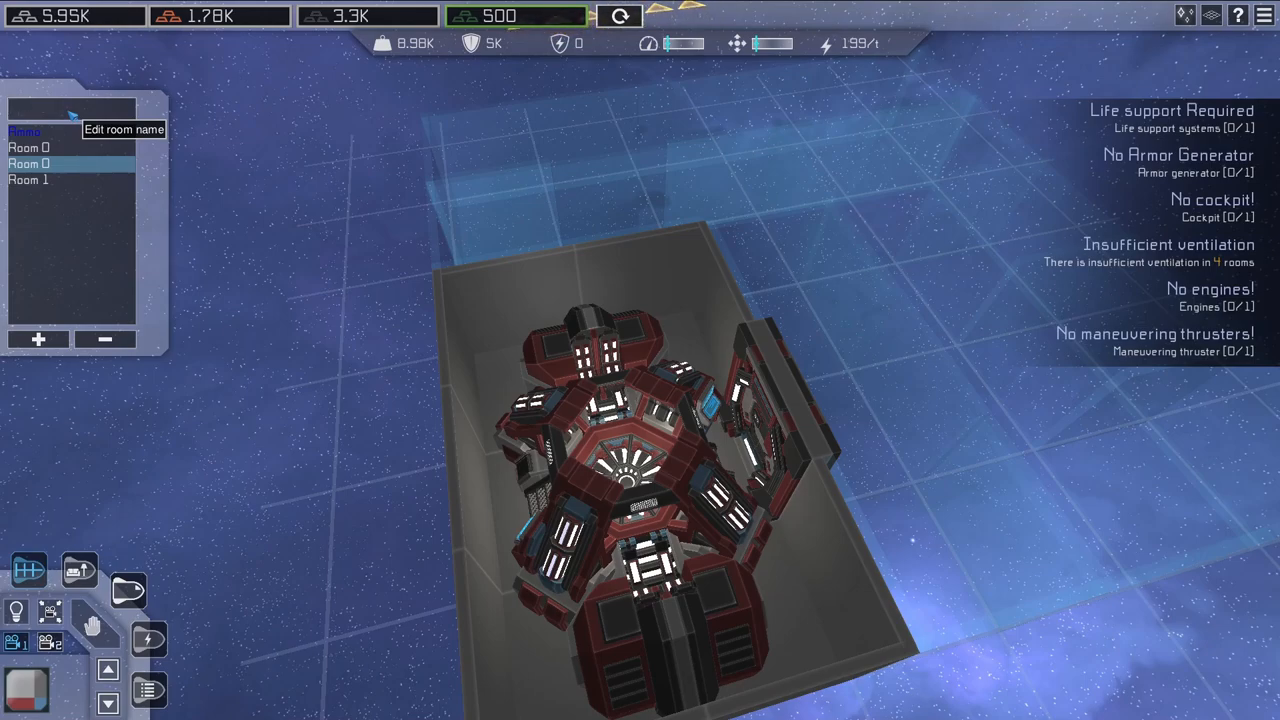
- Type 'Arrival' as the new room name
{"action": "type", "text": "aa"}
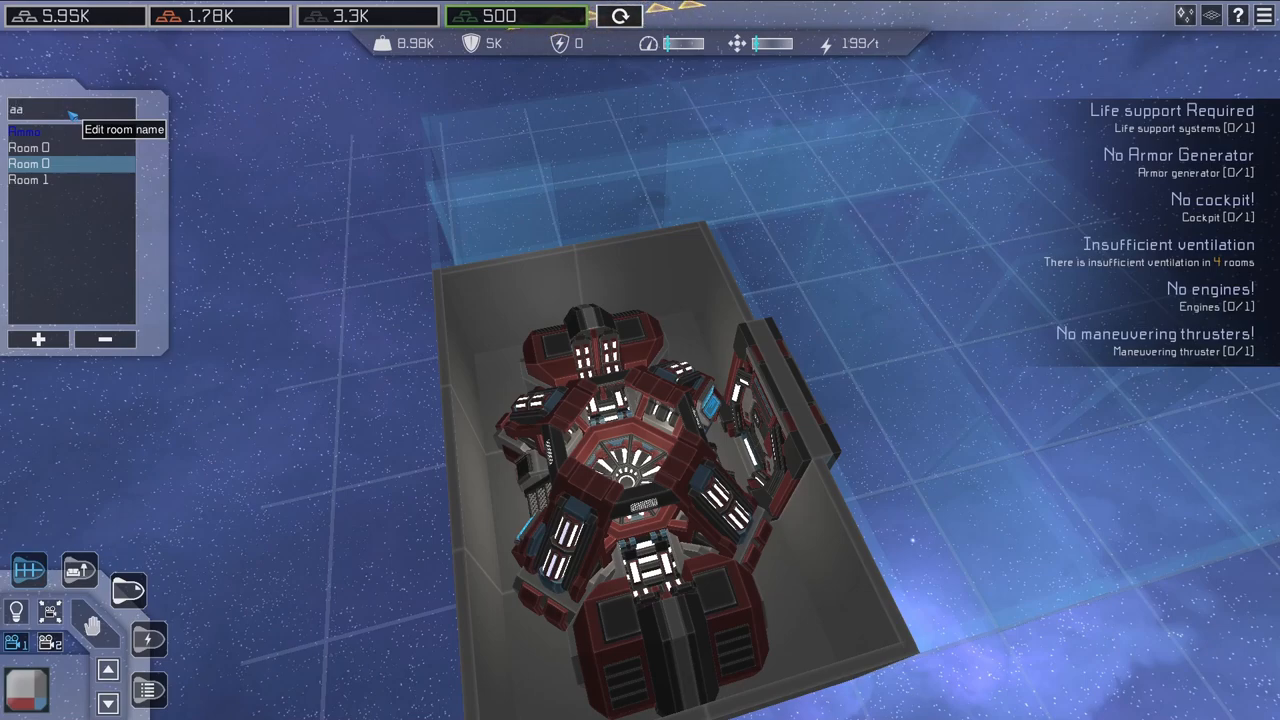
{"action": "type", "text": "Arrival"}
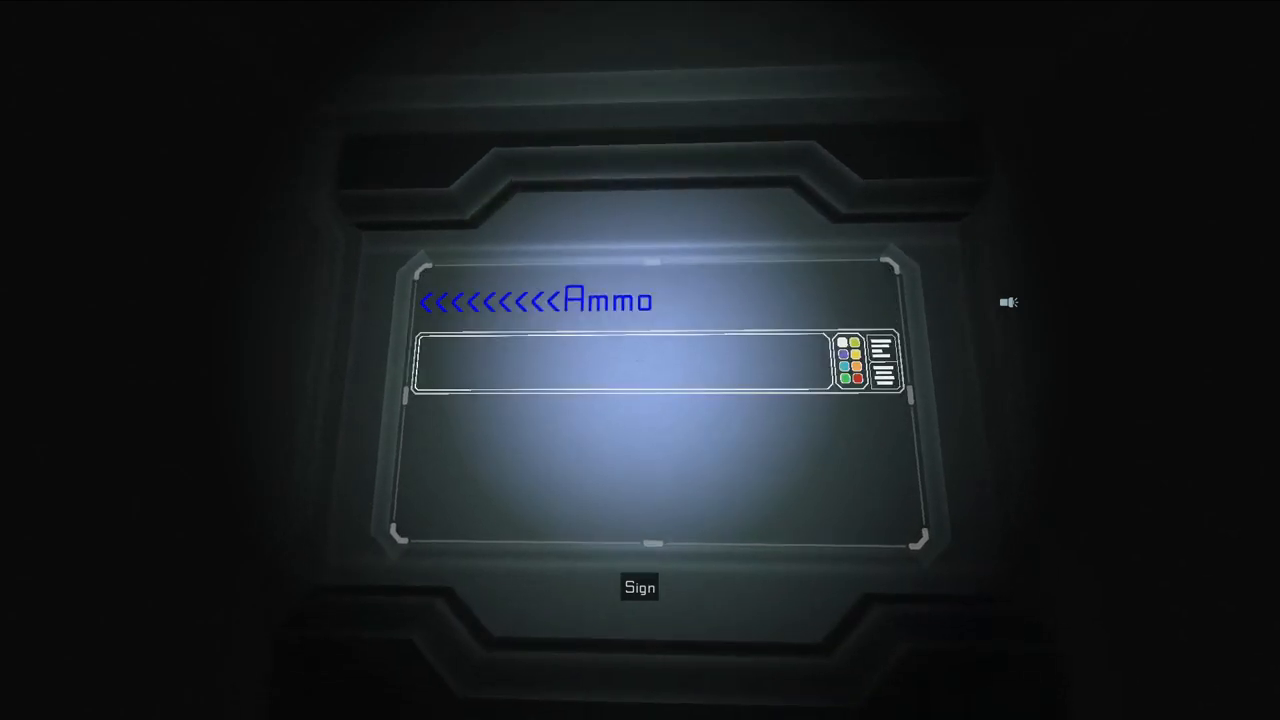
- Type green 'Carg' on the sign's second line beneath the arrows and Ammo
{"action": "type", "text": "Carg"}
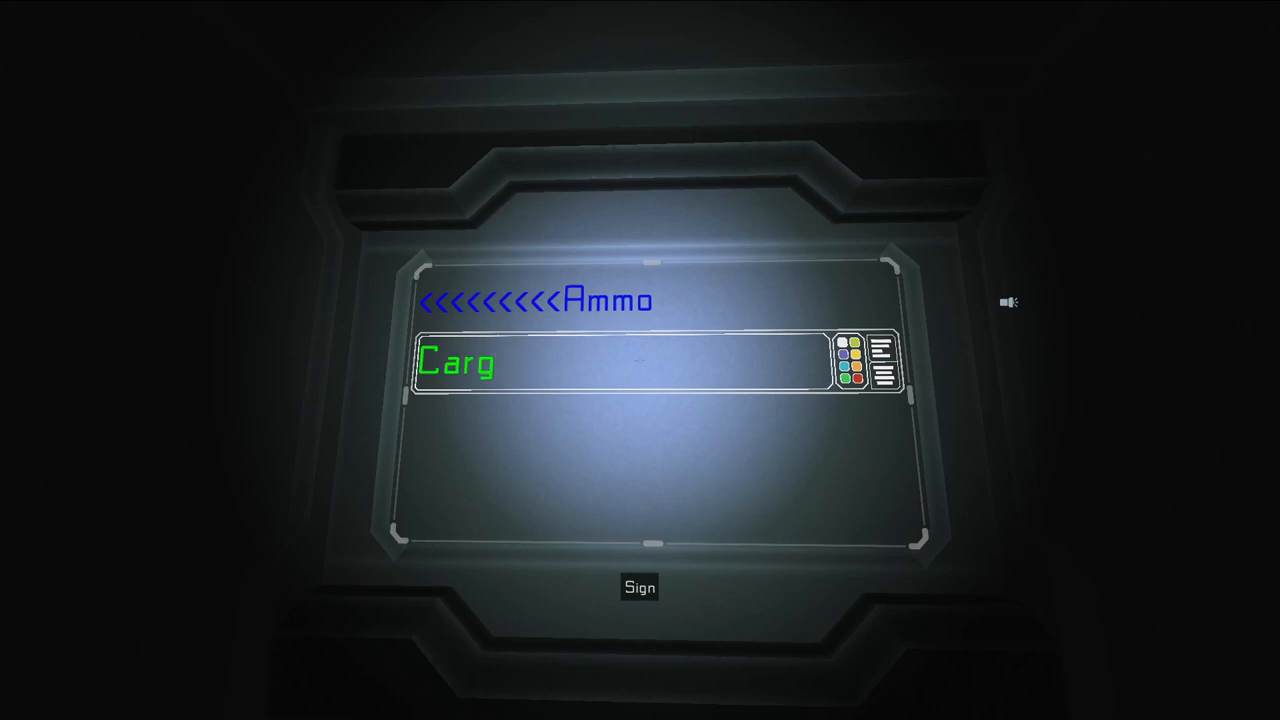